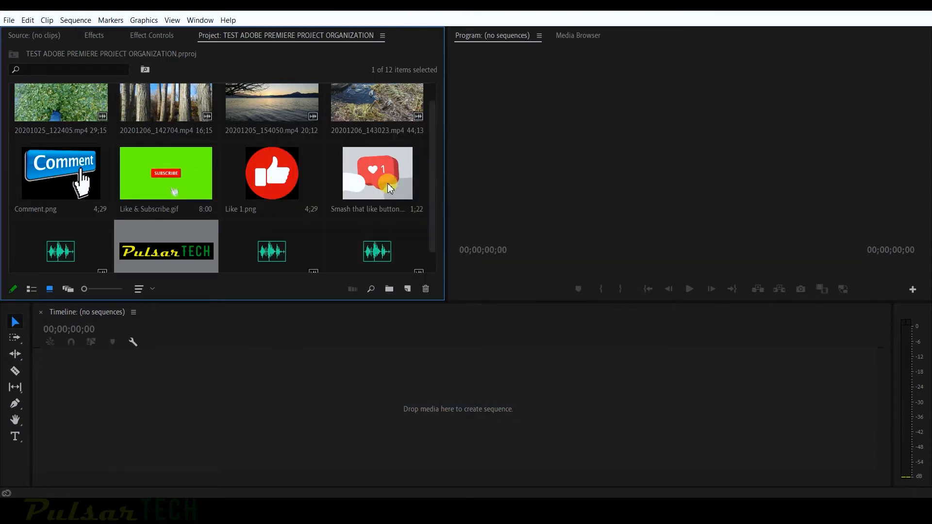
Step: Load Smash that like button.gif in the Source Monitor and play it back twice
{"action": "double_click", "coordinate": [376, 173]}
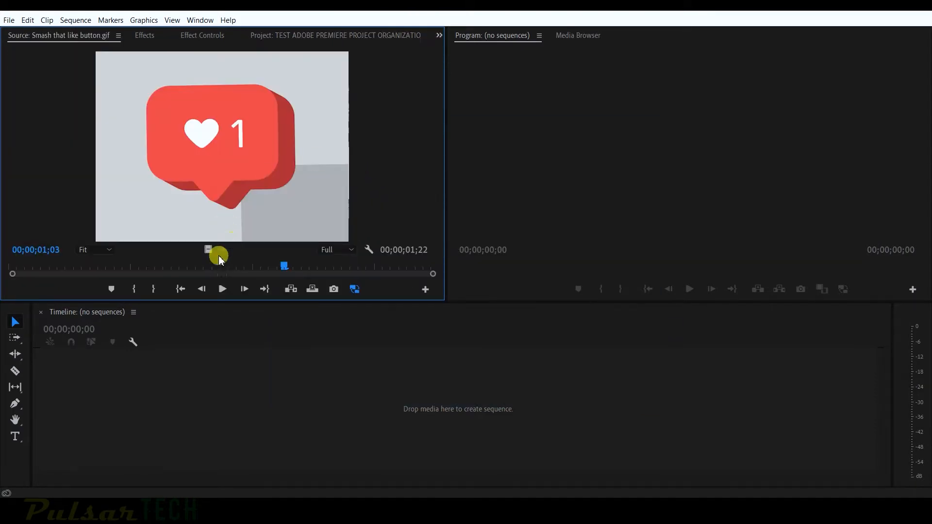
{"action": "left_click", "coordinate": [221, 289]}
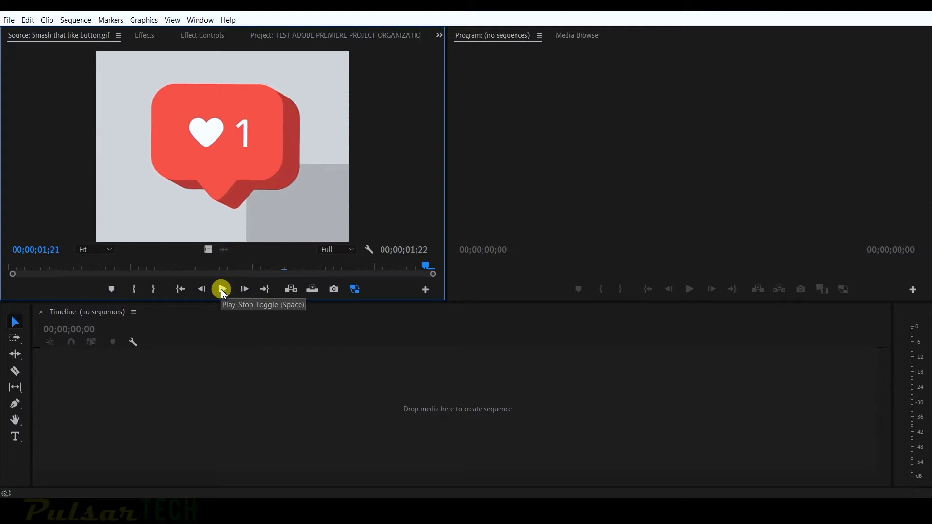
{"action": "left_click", "coordinate": [322, 35]}
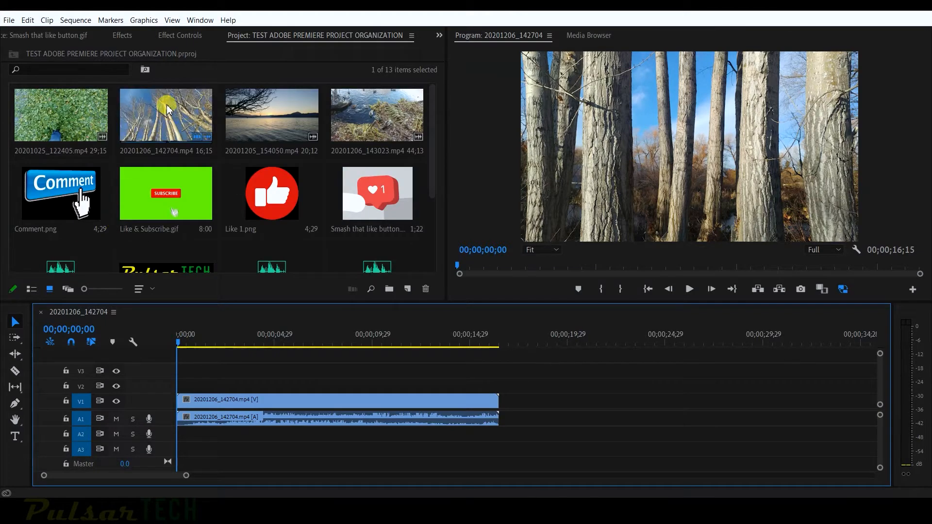
{"action": "mouse_move", "coordinate": [117, 238]}
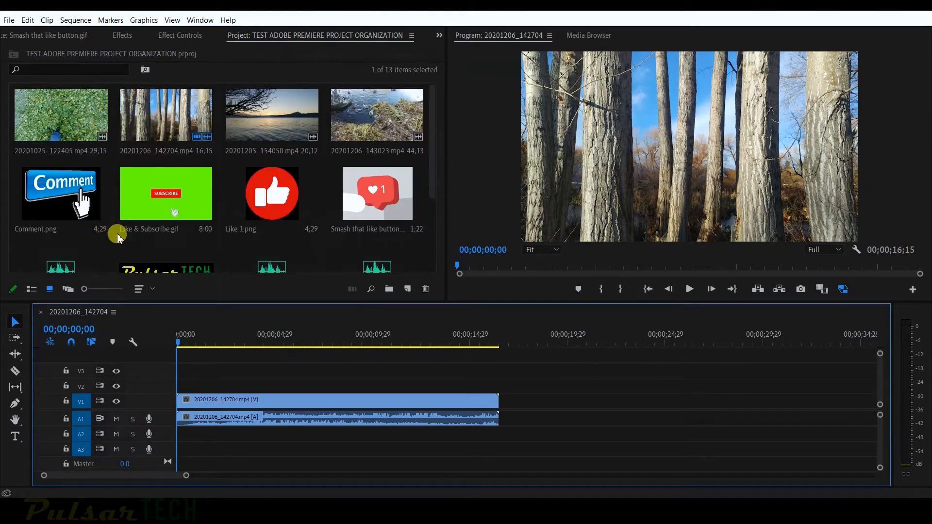
{"action": "mouse_move", "coordinate": [185, 125]}
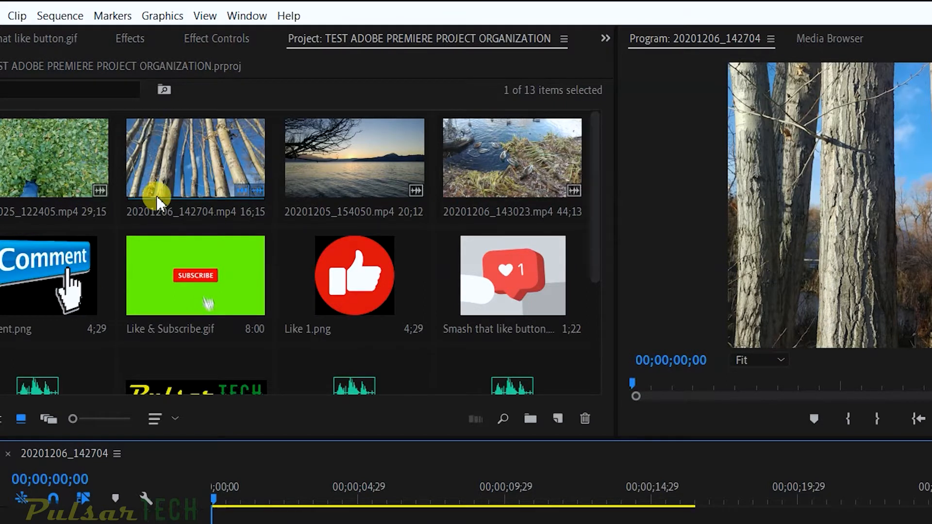
Step: Scroll down the Project panel to reach the 20201205_154050.mp4 clip
{"action": "scroll", "scroll_direction": "down", "scroll_amount": 3}
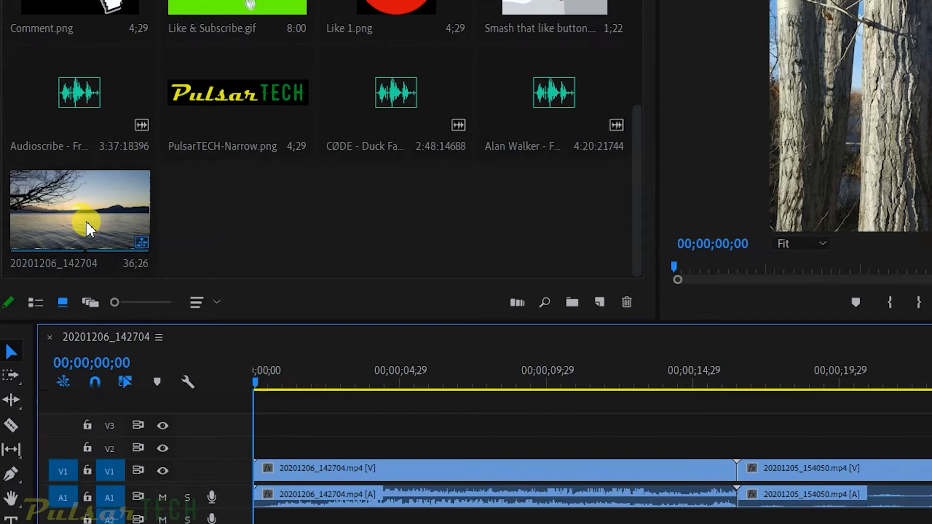
{"action": "mouse_move", "coordinate": [112, 258]}
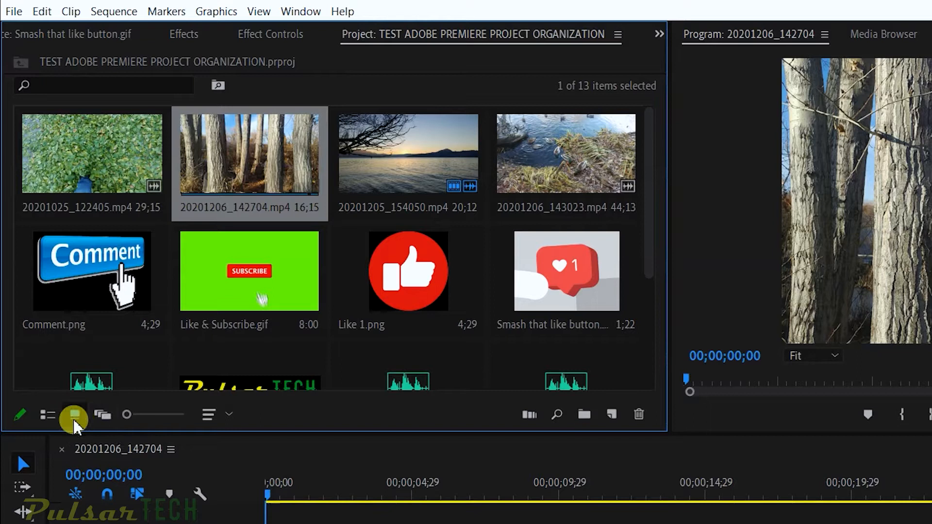
{"action": "mouse_move", "coordinate": [47, 414]}
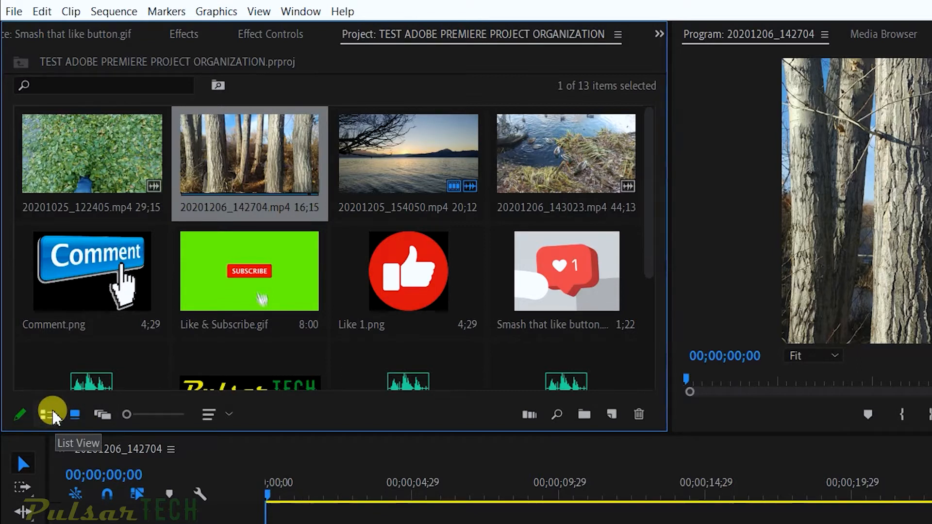
Step: Toggle the Project panel between Icon and List View, settling on the detailed list of 13 items
{"action": "left_click", "coordinate": [74, 415]}
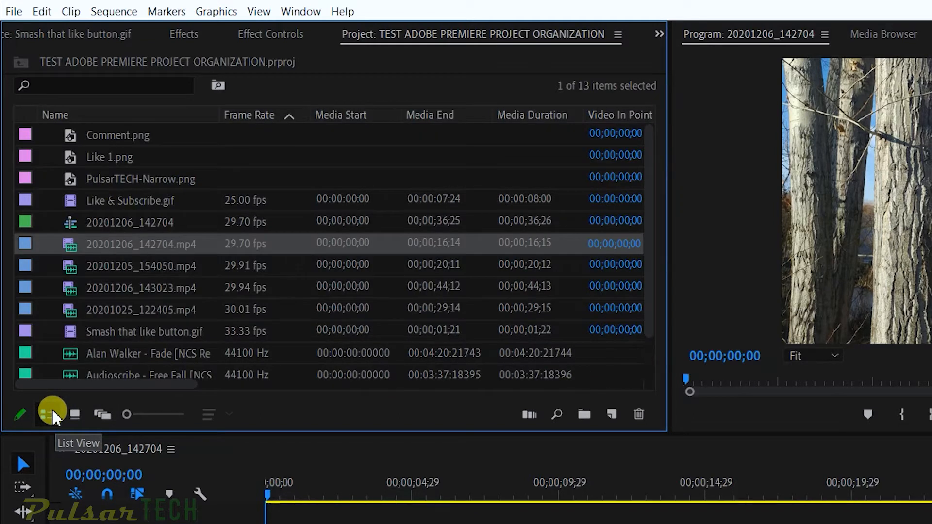
{"action": "left_click", "coordinate": [76, 415]}
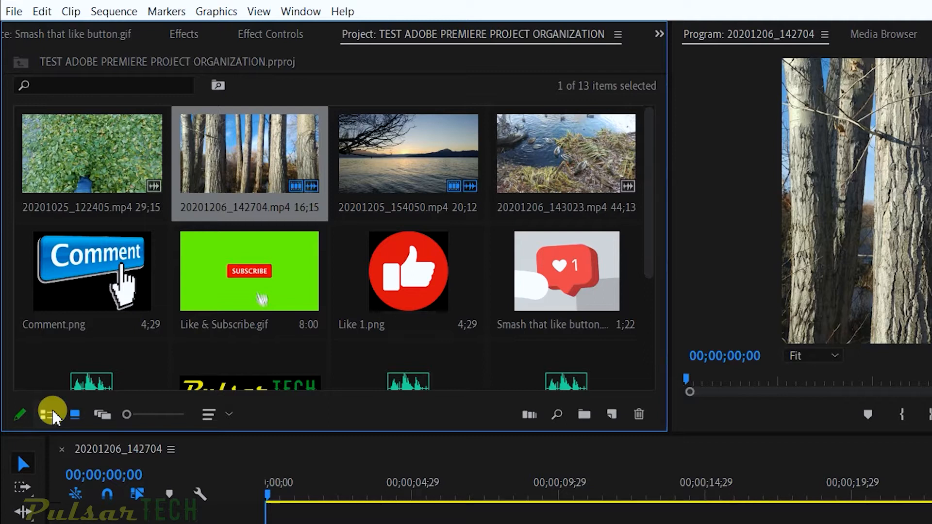
{"action": "left_click", "coordinate": [73, 414]}
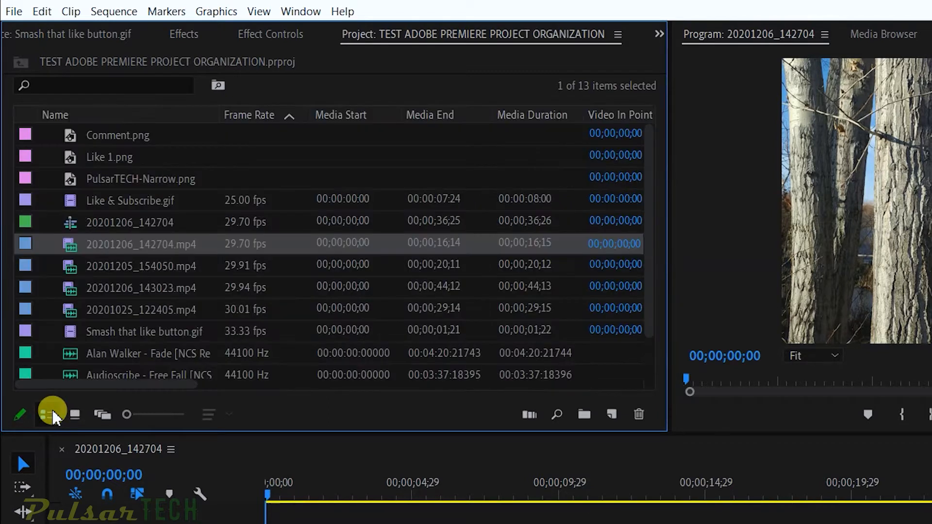
{"action": "left_click", "coordinate": [75, 414]}
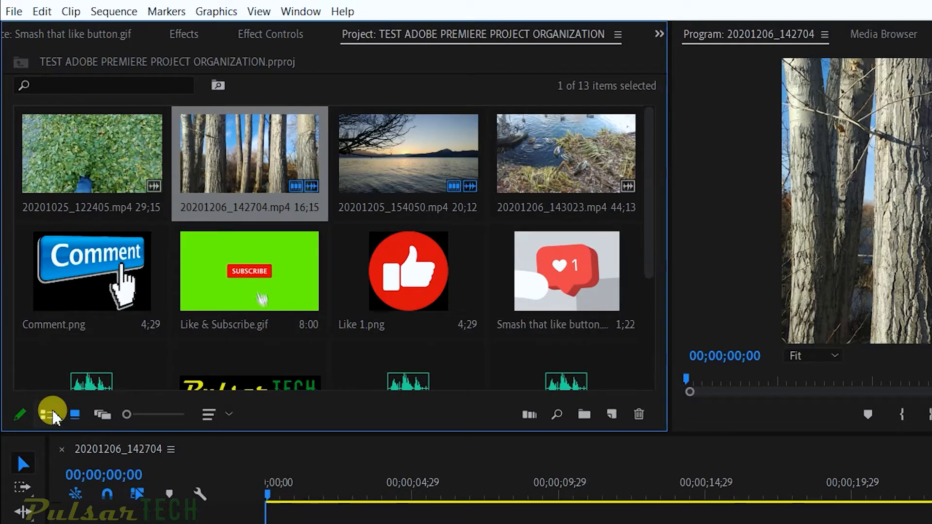
{"action": "left_click", "coordinate": [47, 415]}
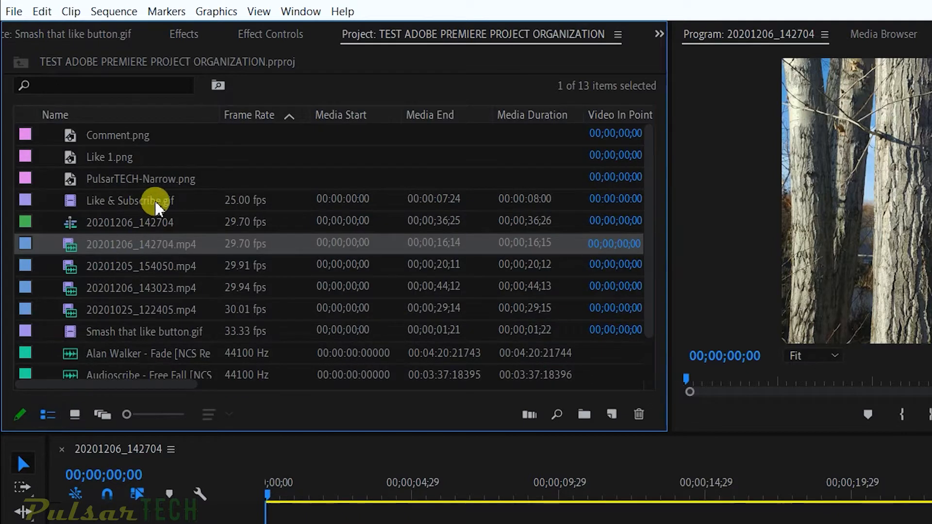
{"action": "mouse_move", "coordinate": [208, 229]}
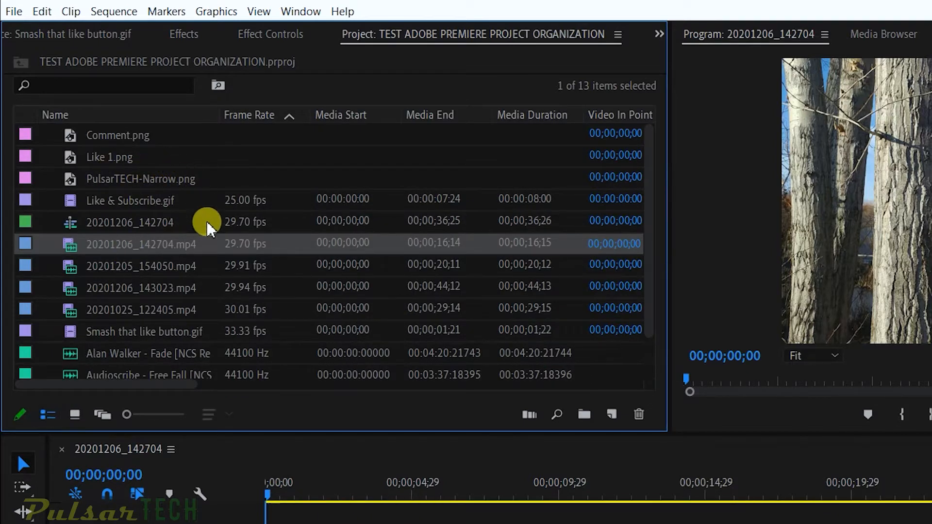
{"action": "scroll", "scroll_direction": "down", "scroll_amount": 3}
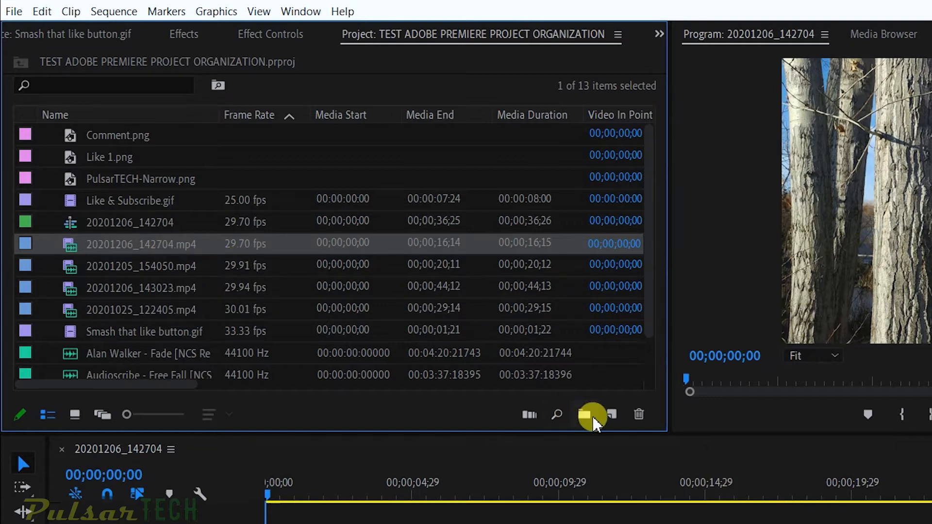
{"action": "mouse_move", "coordinate": [586, 414]}
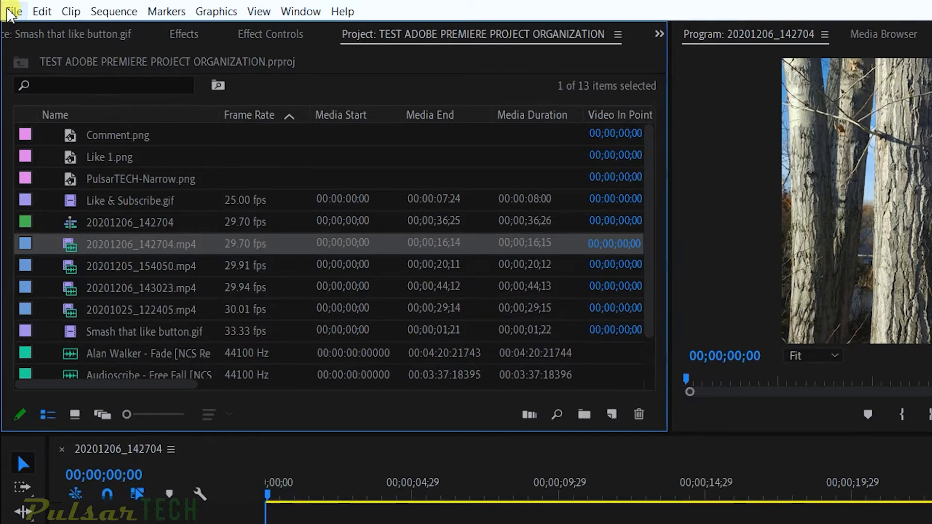
Step: Create a new empty bin via File > New > Bin
{"action": "left_click", "coordinate": [12, 10]}
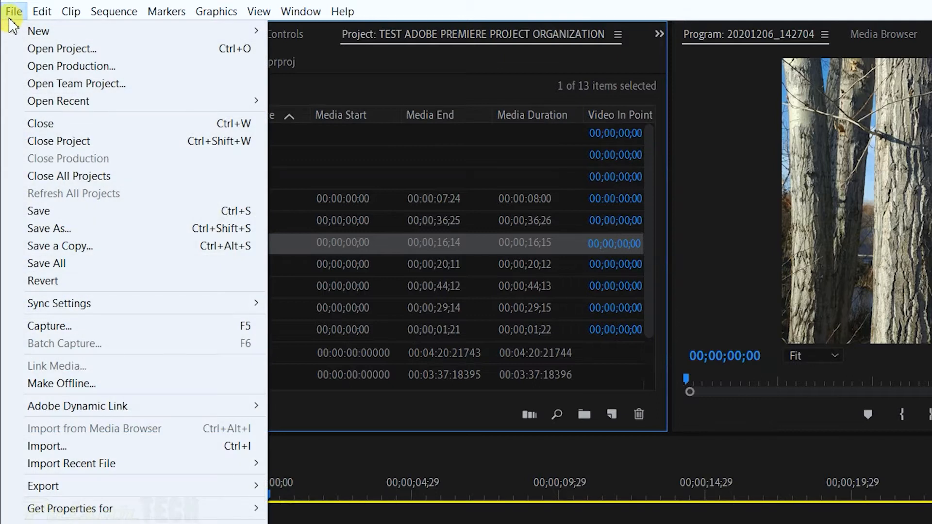
{"action": "mouse_move", "coordinate": [38, 31]}
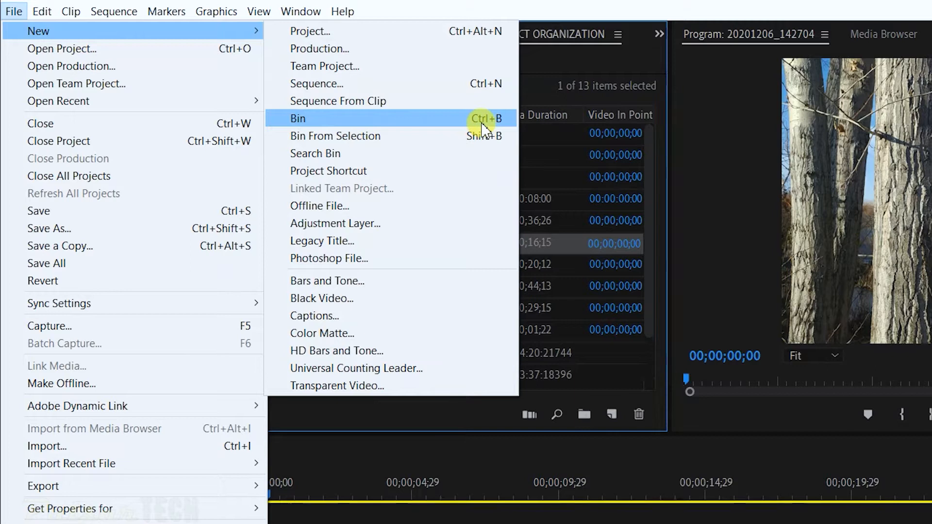
{"action": "left_click", "coordinate": [297, 118]}
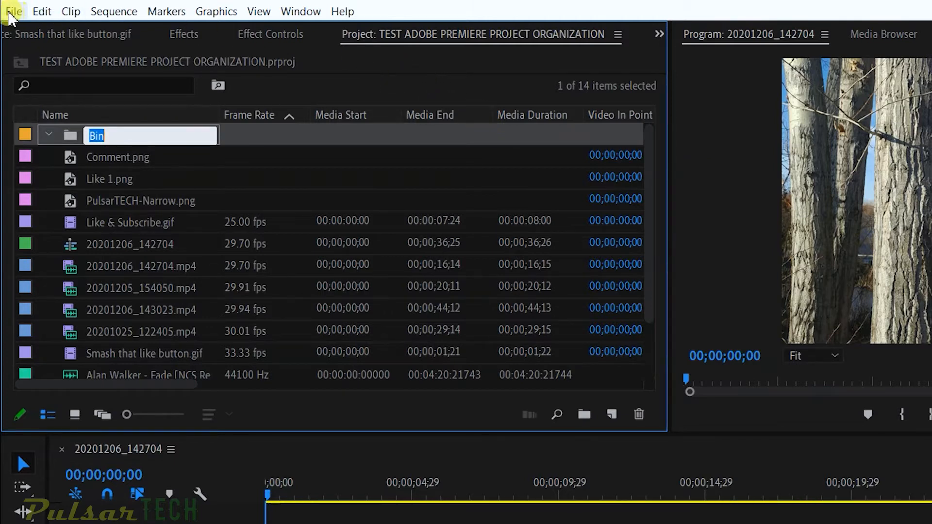
{"action": "mouse_move", "coordinate": [17, 22]}
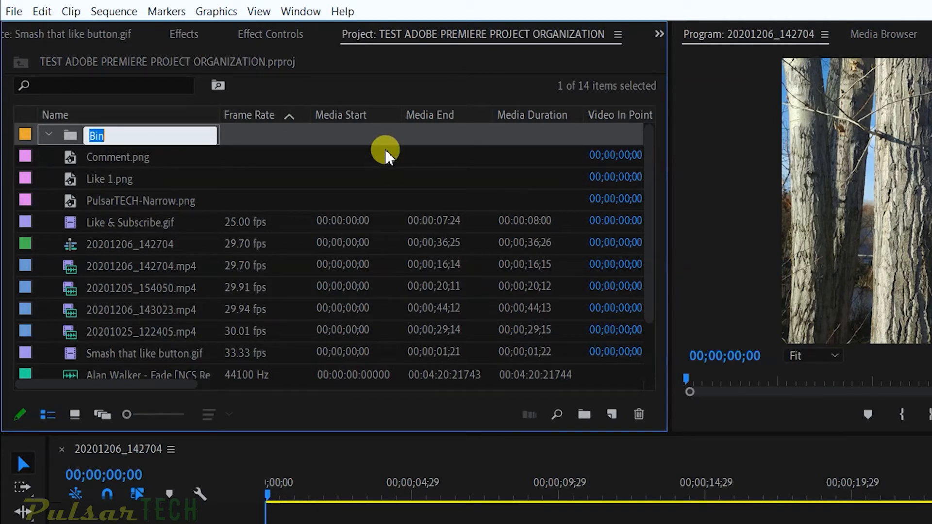
{"action": "mouse_move", "coordinate": [385, 151]}
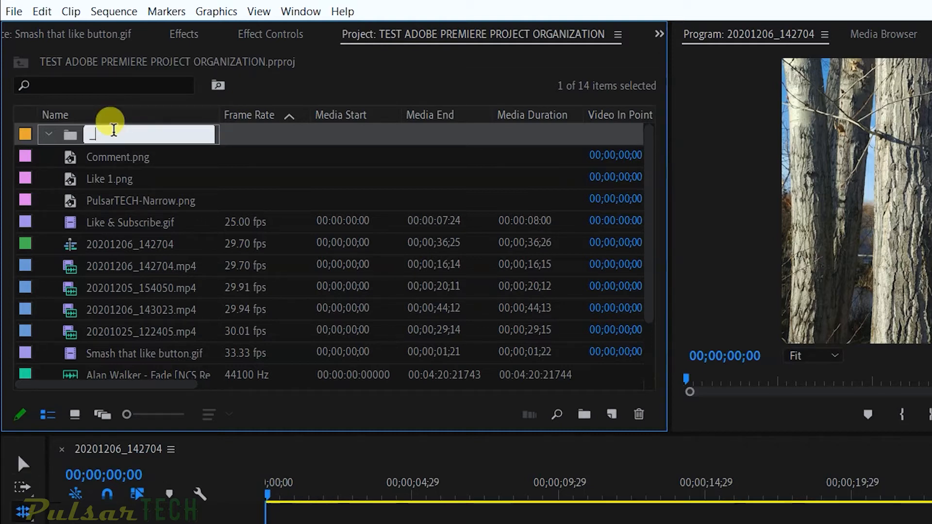
Step: Name the bin _SEQUENCE, then create a second bin named _SOURCES for the mp4 clips
{"action": "type", "text": "_SEQUEN"}
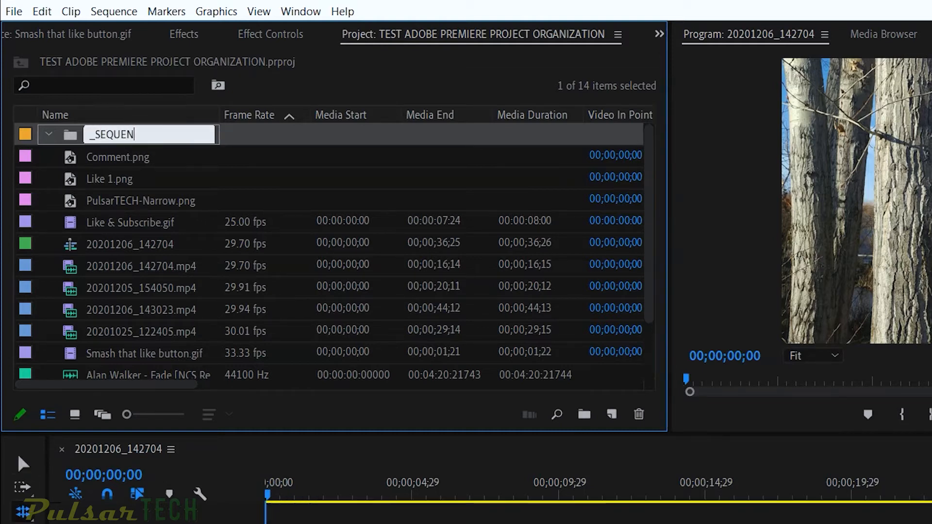
{"action": "left_click", "coordinate": [143, 156]}
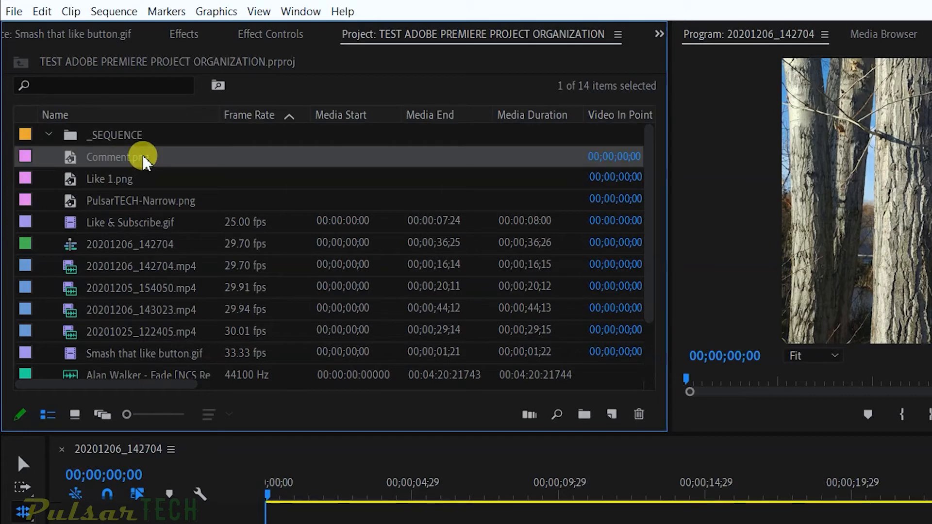
{"action": "left_click", "coordinate": [583, 415]}
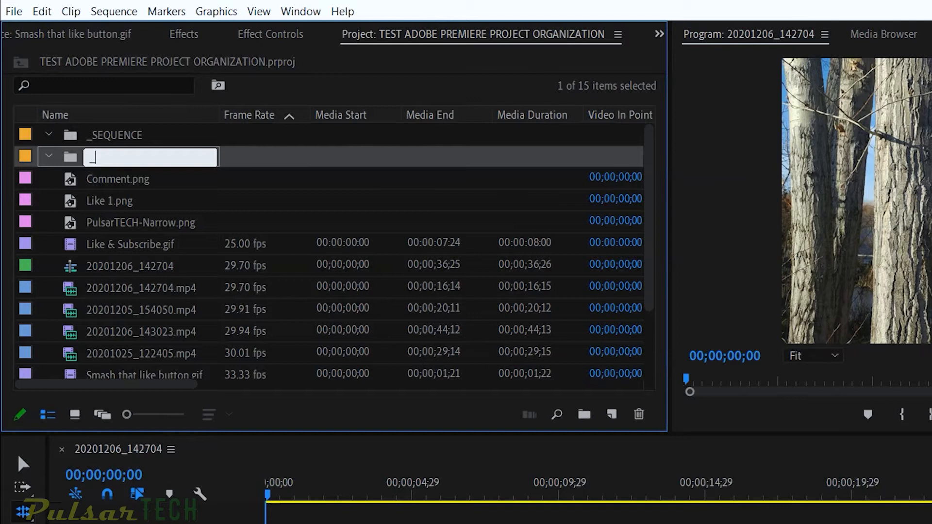
{"action": "type", "text": "_SOURCES"}
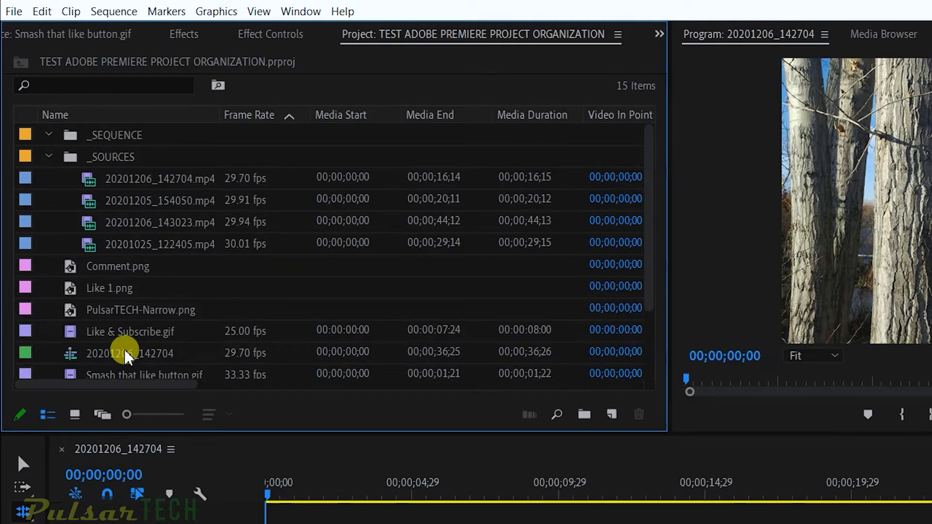
Step: Rename the sequence PROJECT ORGANIZATION, collapse the _SEQUENCE bin, and add a third bin
{"action": "double_click", "coordinate": [129, 353]}
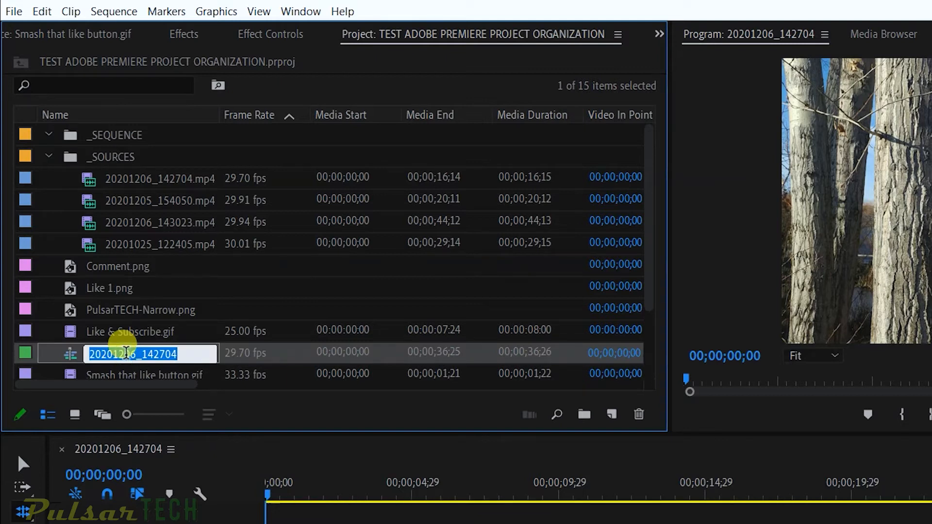
{"action": "type", "text": "PROJECT ORGANIZATI"}
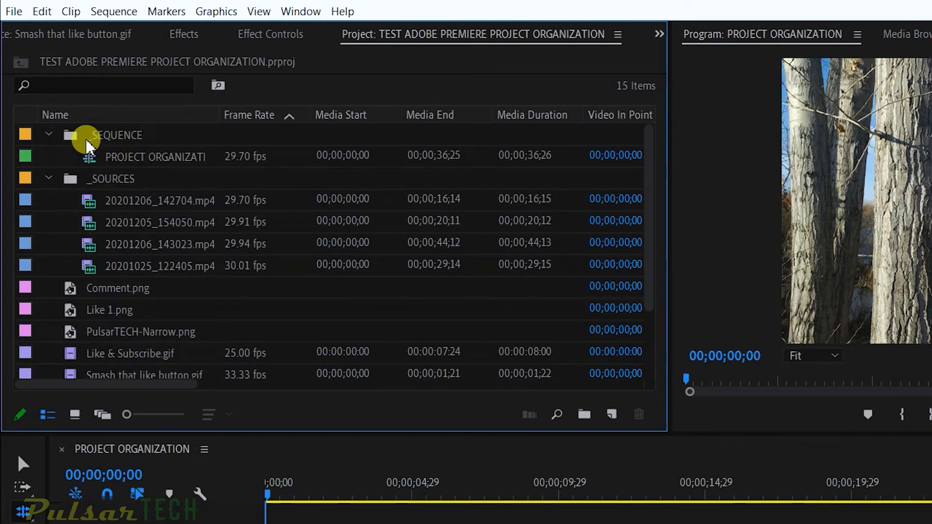
{"action": "left_click", "coordinate": [50, 134]}
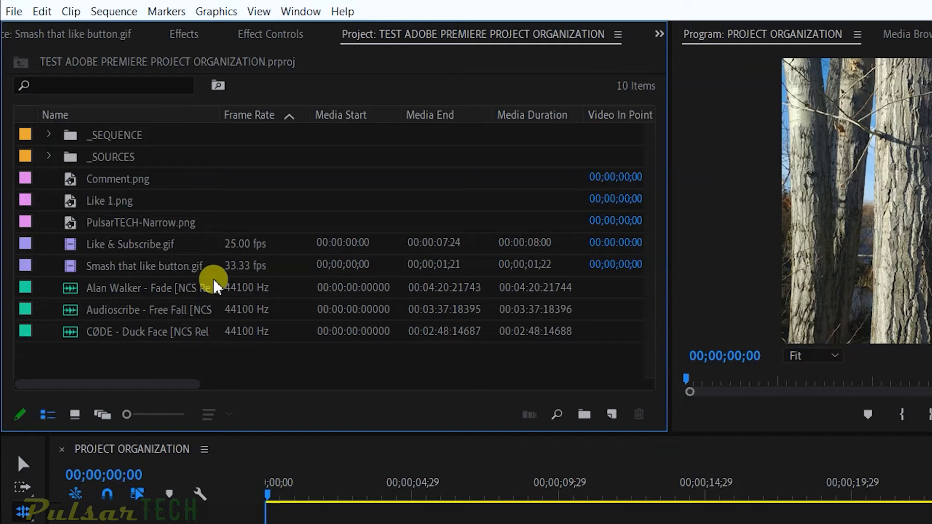
{"action": "mouse_move", "coordinate": [584, 415]}
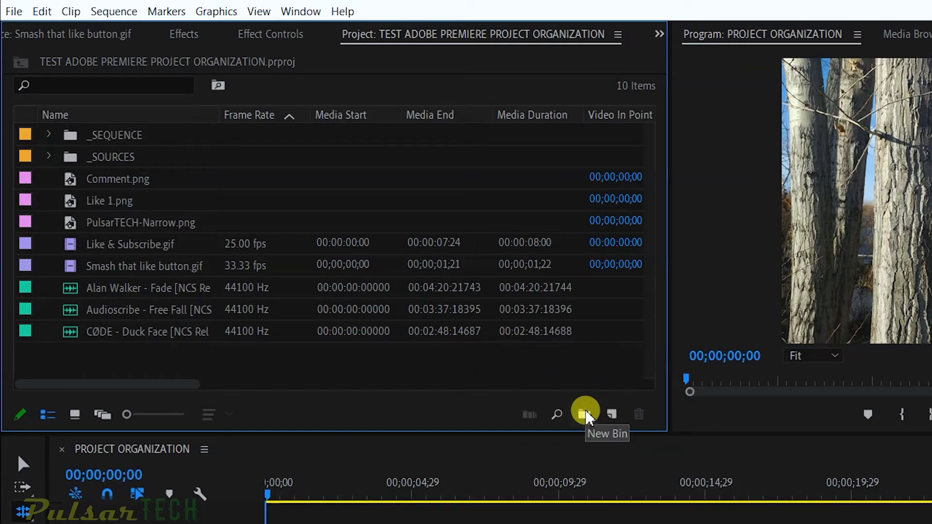
{"action": "left_click", "coordinate": [584, 415]}
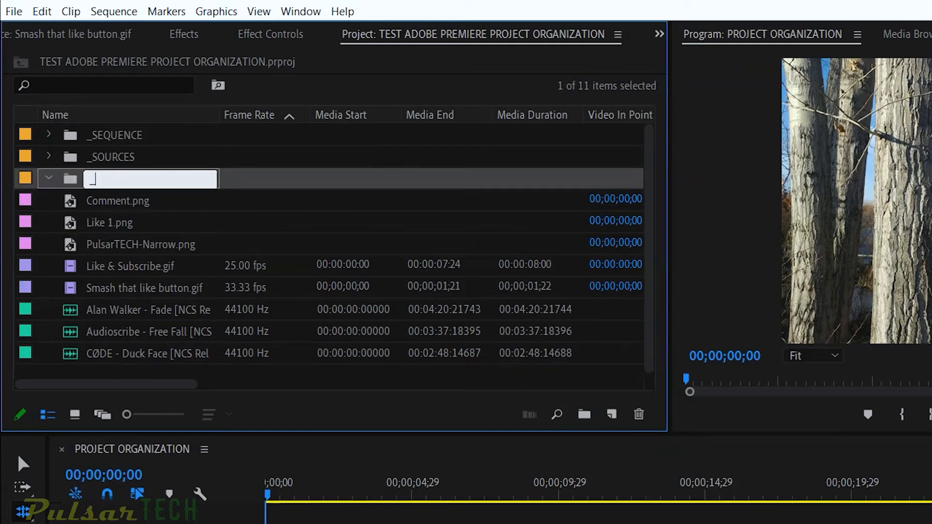
Step: Name the bin _AUDIO, collapse it, and create a fourth bin for the images and gifs
{"action": "type", "text": "_AUDIO"}
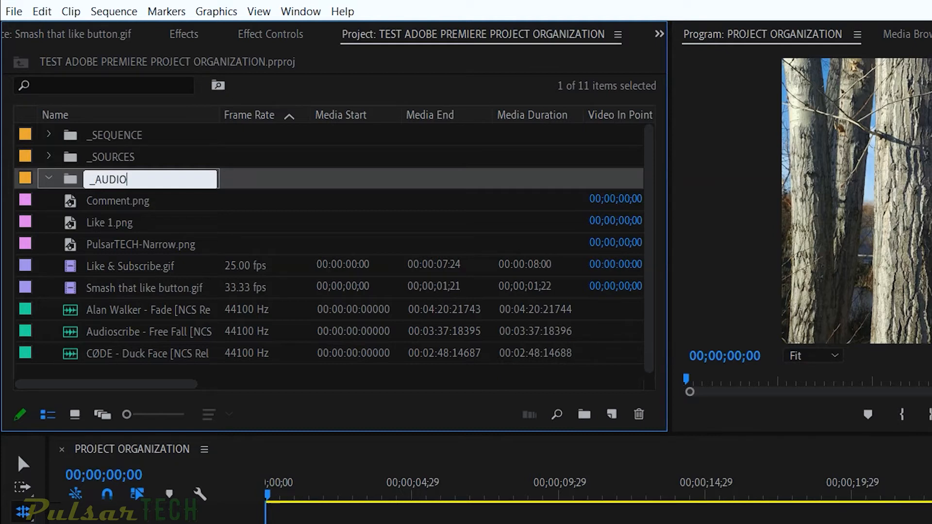
{"action": "left_click", "coordinate": [147, 309]}
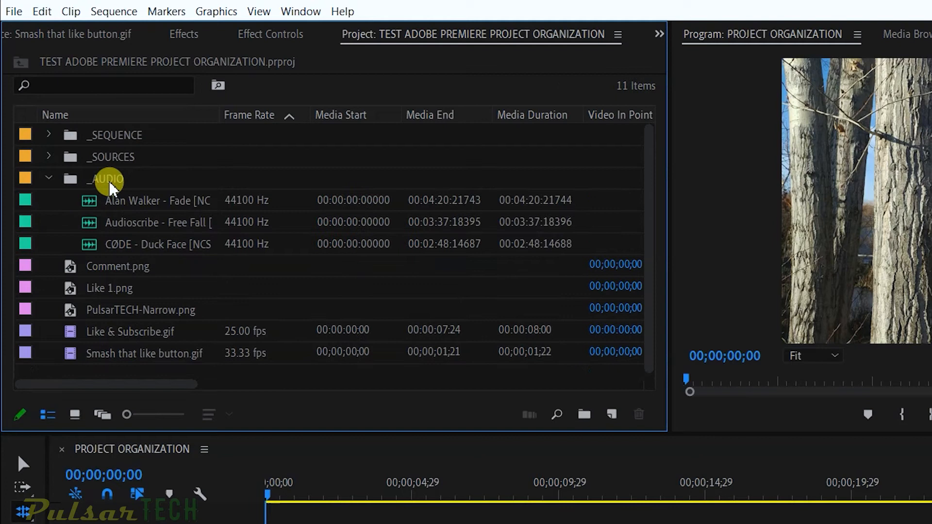
{"action": "left_click", "coordinate": [49, 178]}
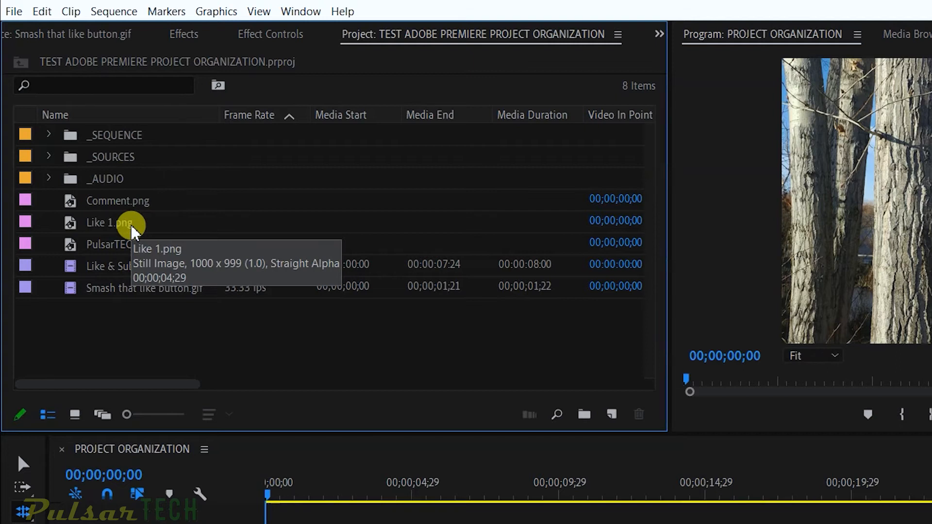
{"action": "mouse_move", "coordinate": [186, 292]}
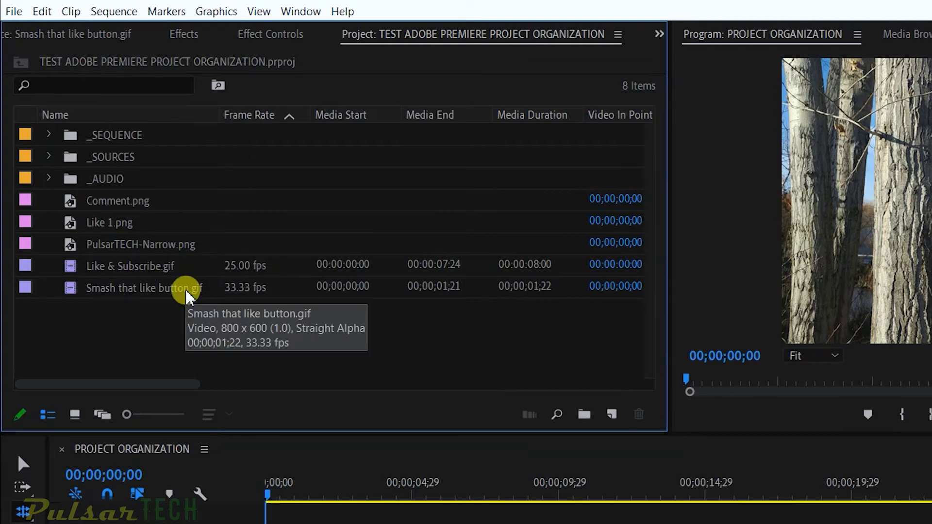
{"action": "left_click", "coordinate": [580, 414]}
{"action": "type", "text": "_"}
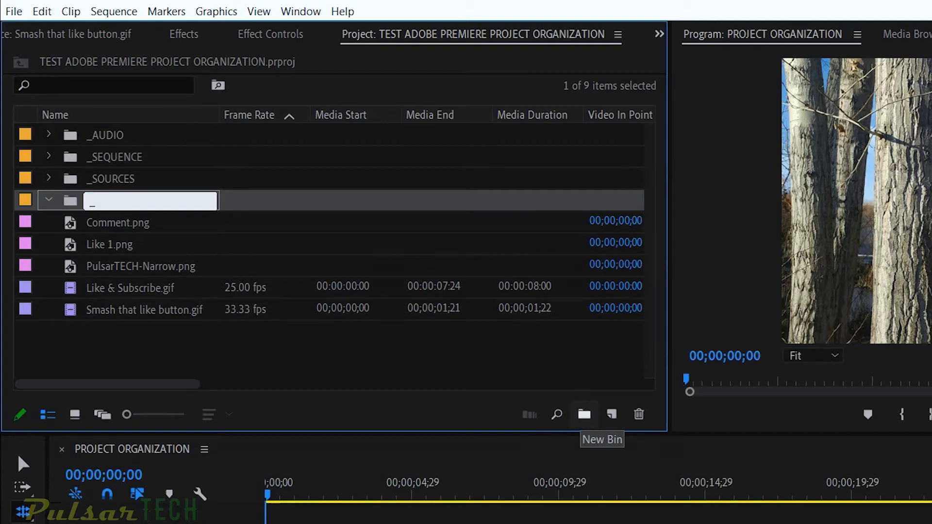
Step: Name the new bin _ASSETS and collapse it so the project shows four bins
{"action": "type", "text": "ASSETS"}
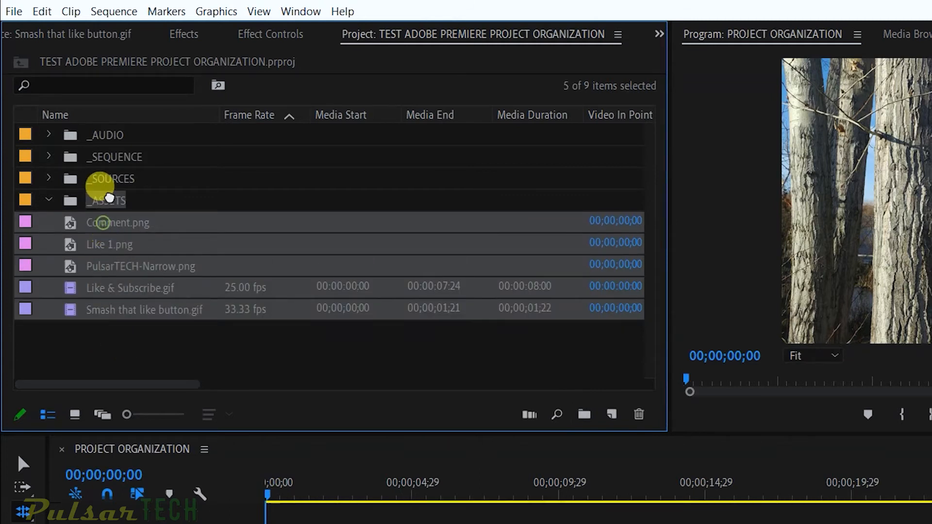
{"action": "left_click", "coordinate": [48, 200]}
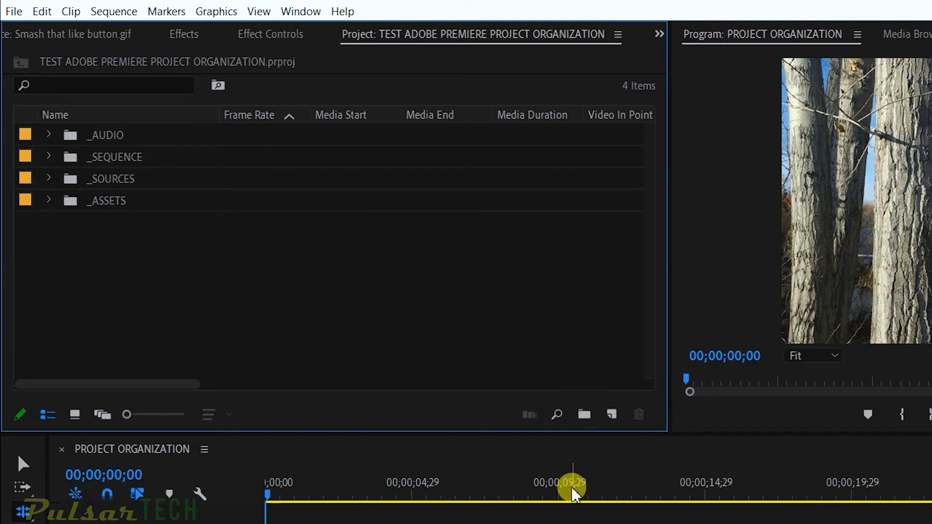
{"action": "left_click", "coordinate": [565, 493]}
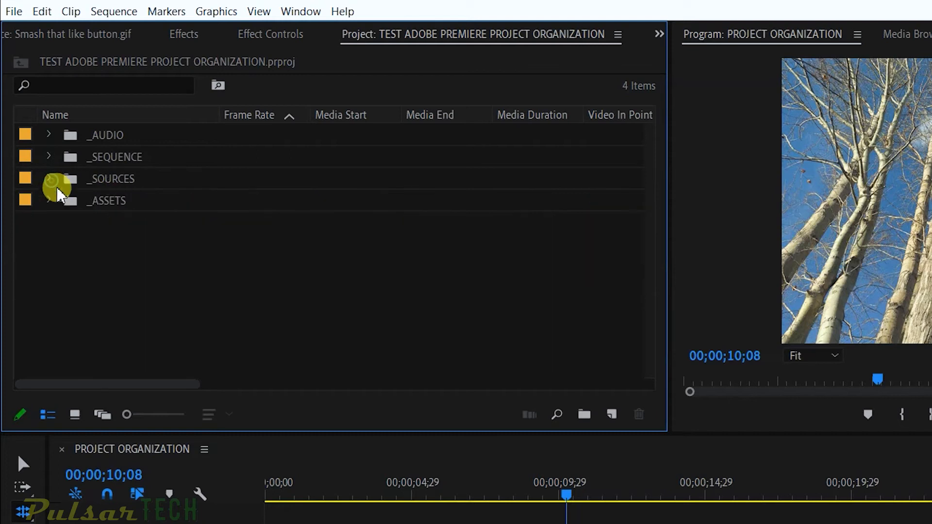
Step: Expand the _SOURCES bin to show its four .mp4 clips, then collapse it again
{"action": "left_click", "coordinate": [49, 179]}
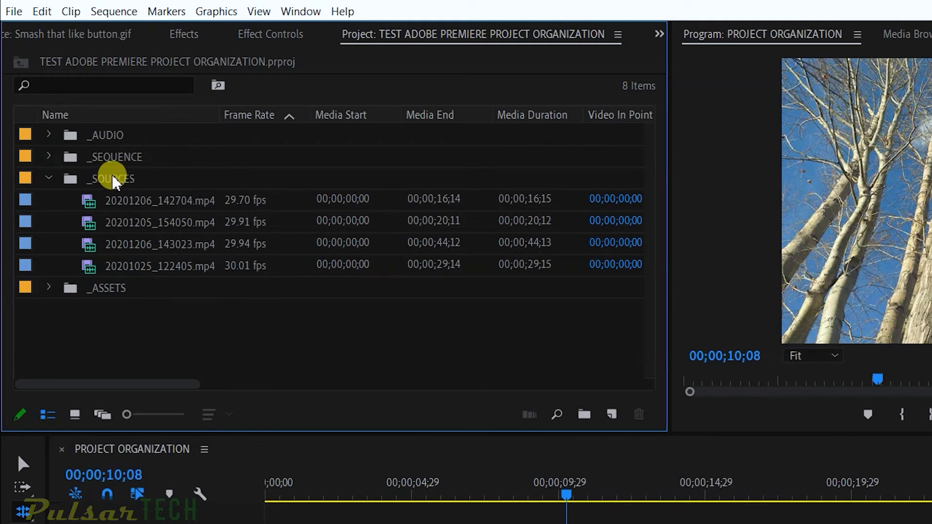
{"action": "mouse_move", "coordinate": [237, 200]}
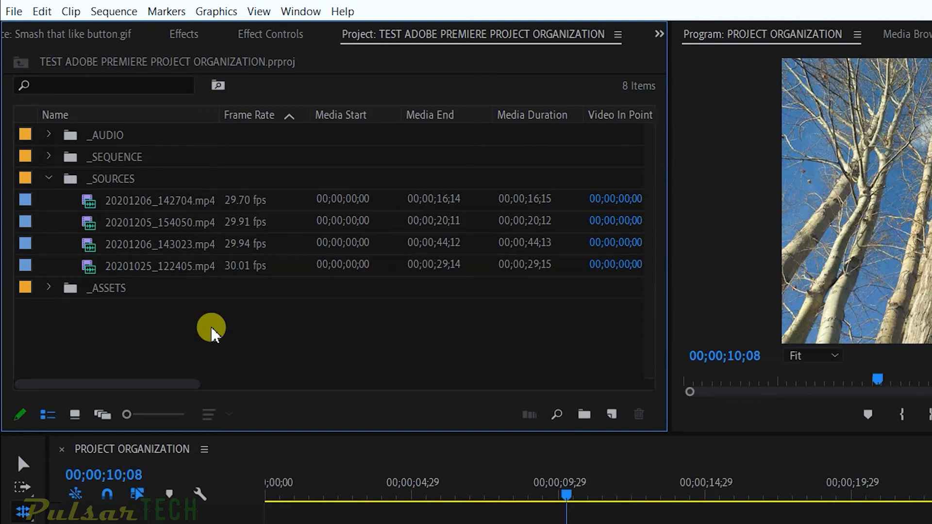
{"action": "mouse_move", "coordinate": [49, 178]}
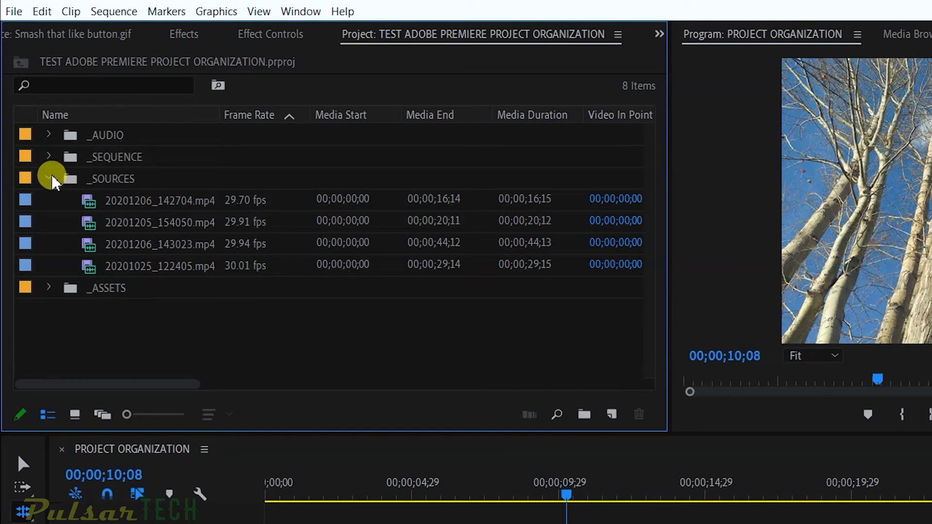
{"action": "left_click", "coordinate": [49, 178]}
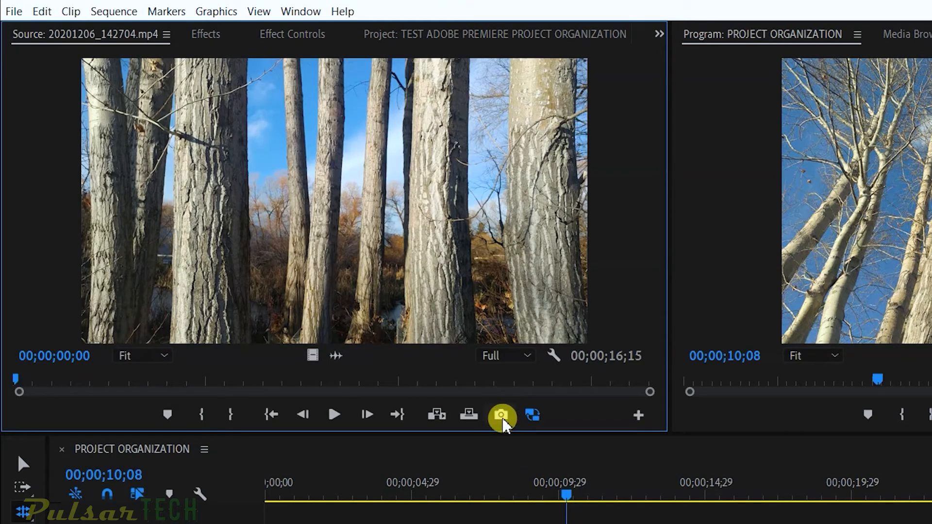
Step: Export the 00;00;04;07 frame as a JPEG with Import into project, then return to the media list
{"action": "left_click", "coordinate": [502, 414]}
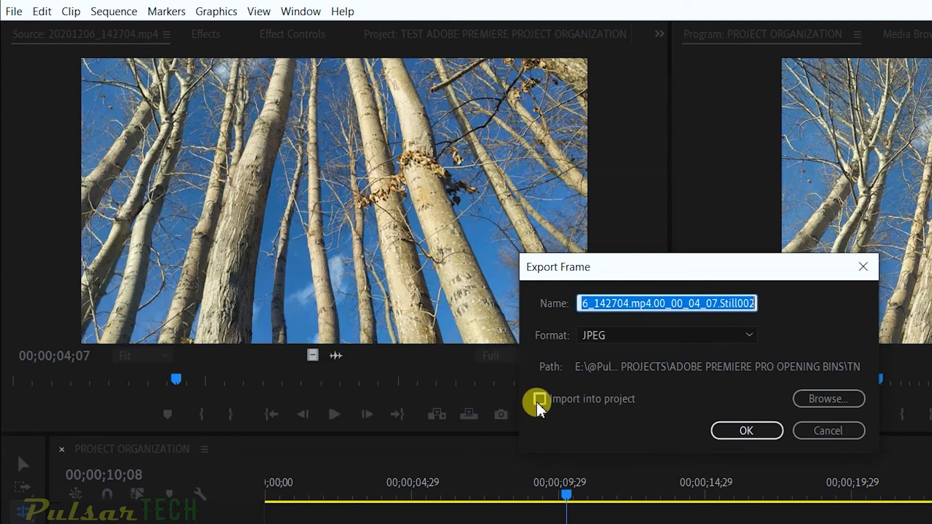
{"action": "left_click", "coordinate": [539, 399]}
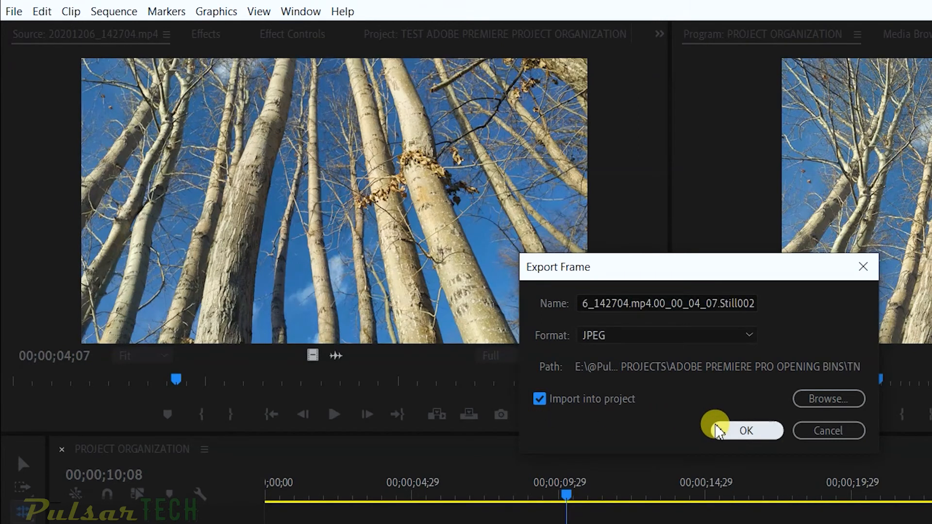
{"action": "left_click", "coordinate": [746, 430]}
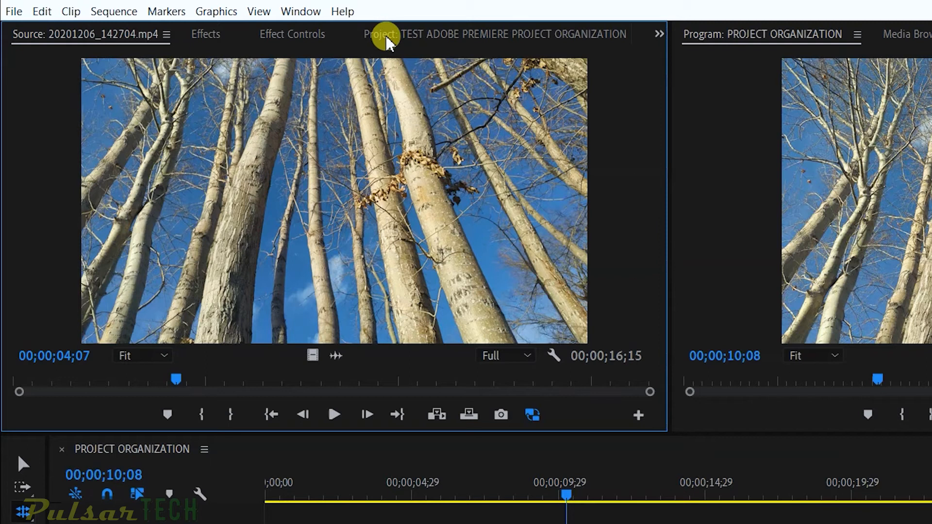
{"action": "left_click", "coordinate": [380, 34]}
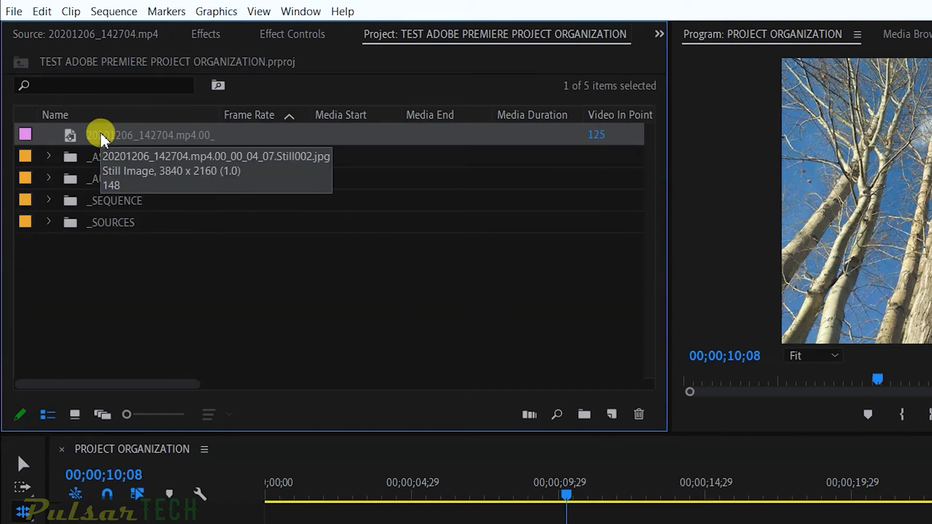
Step: Move the exported JPEG still into a new bin named _STILLS
{"action": "left_click", "coordinate": [75, 414]}
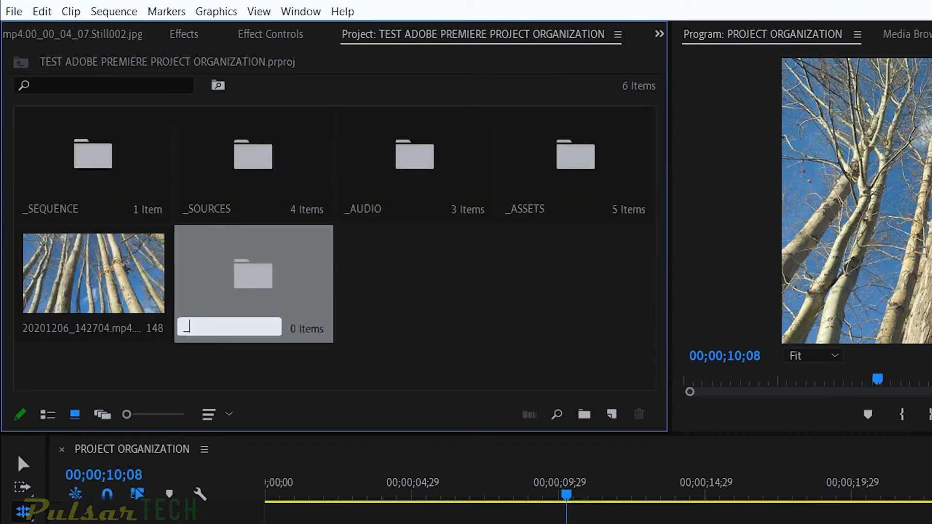
{"action": "type", "text": "_STILL"}
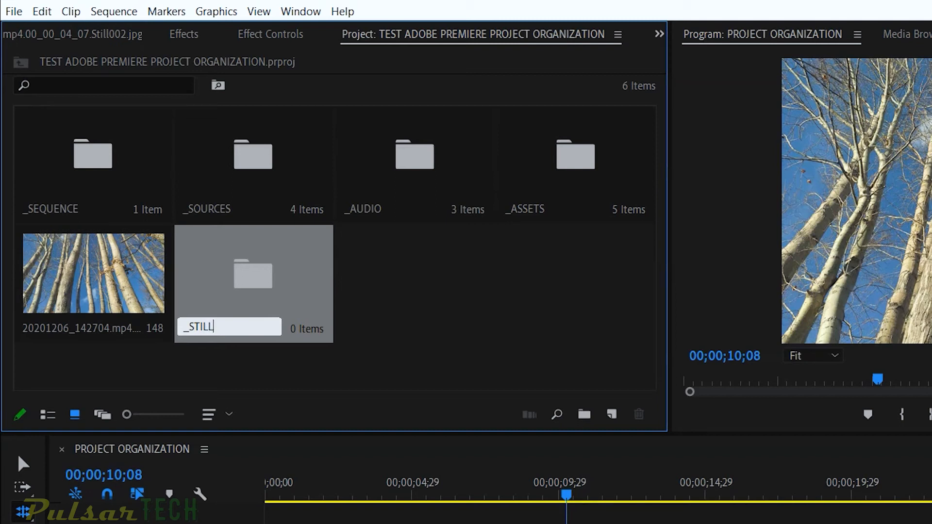
{"action": "left_click", "coordinate": [92, 271]}
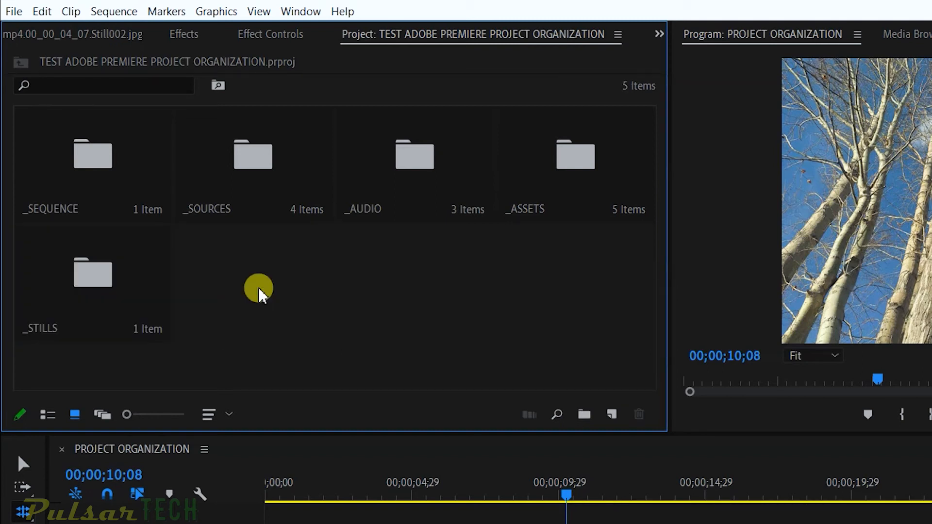
{"action": "mouse_move", "coordinate": [296, 329]}
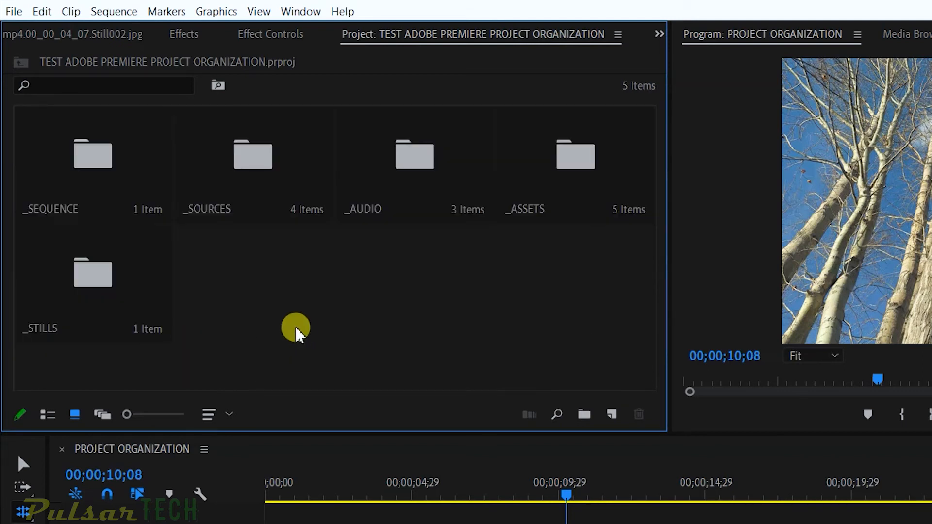
{"action": "mouse_move", "coordinate": [479, 269]}
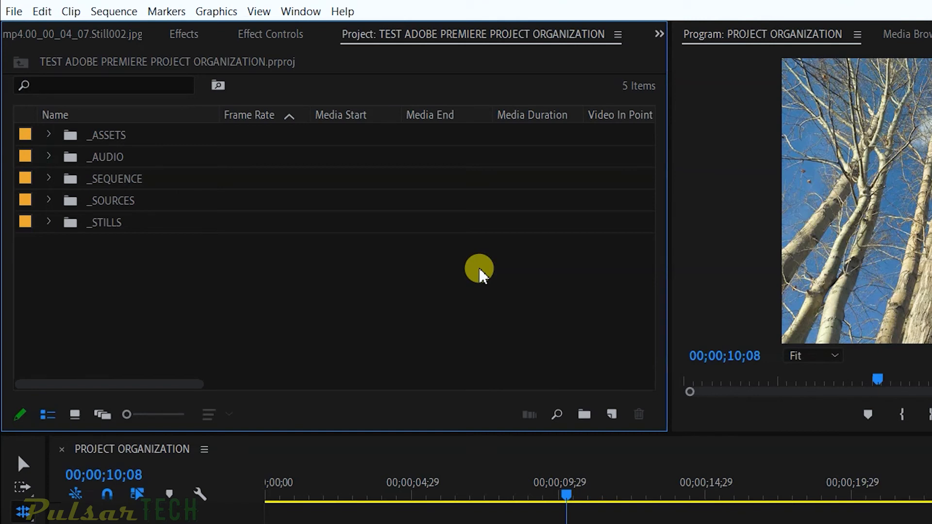
{"action": "mouse_move", "coordinate": [460, 261]}
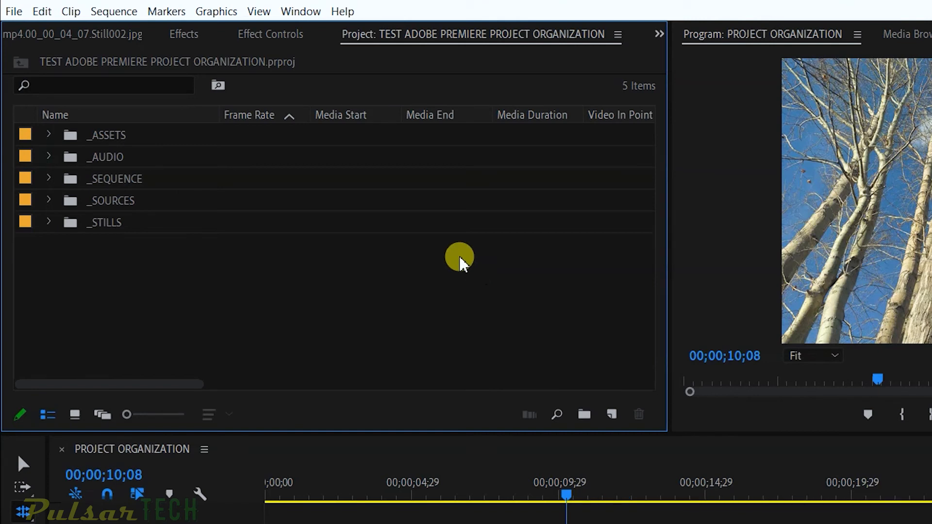
{"action": "mouse_move", "coordinate": [303, 291]}
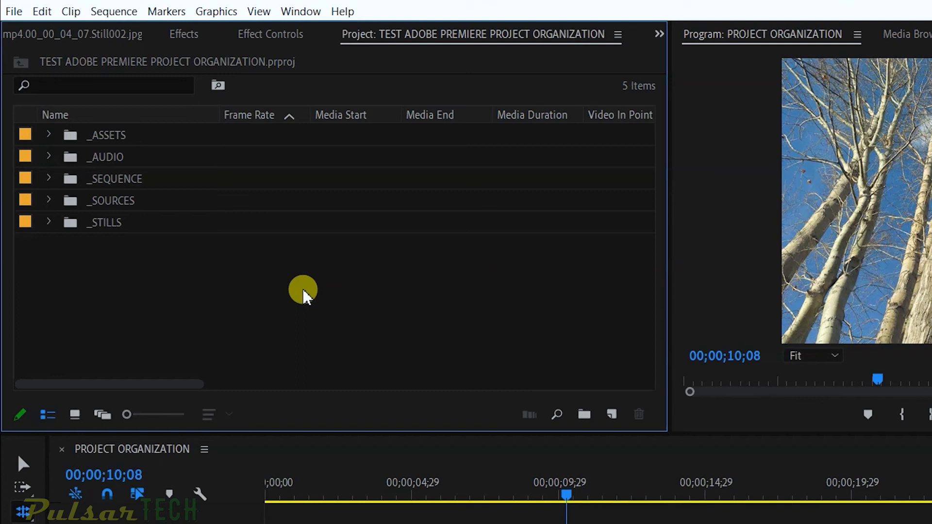
{"action": "mouse_move", "coordinate": [777, 372]}
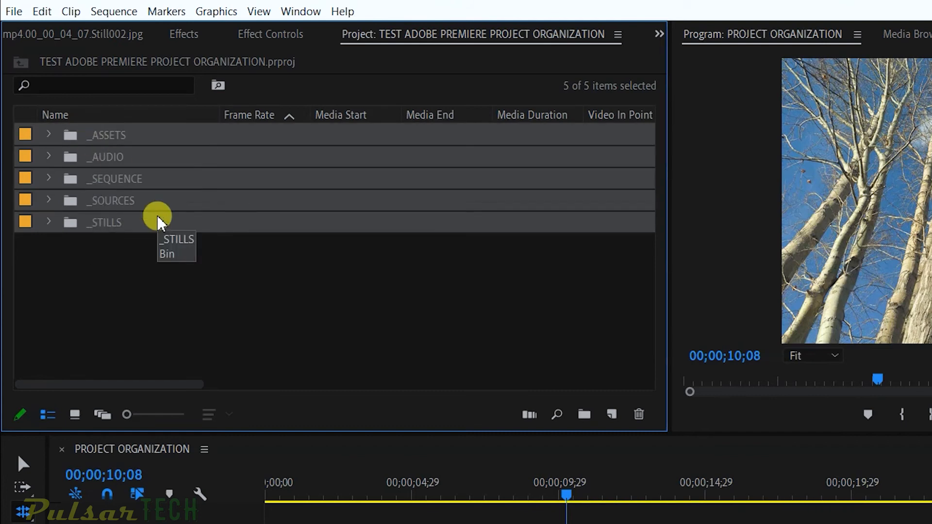
Step: Show the Project panel as a list of the five bins sorted by name
{"action": "left_click", "coordinate": [156, 255]}
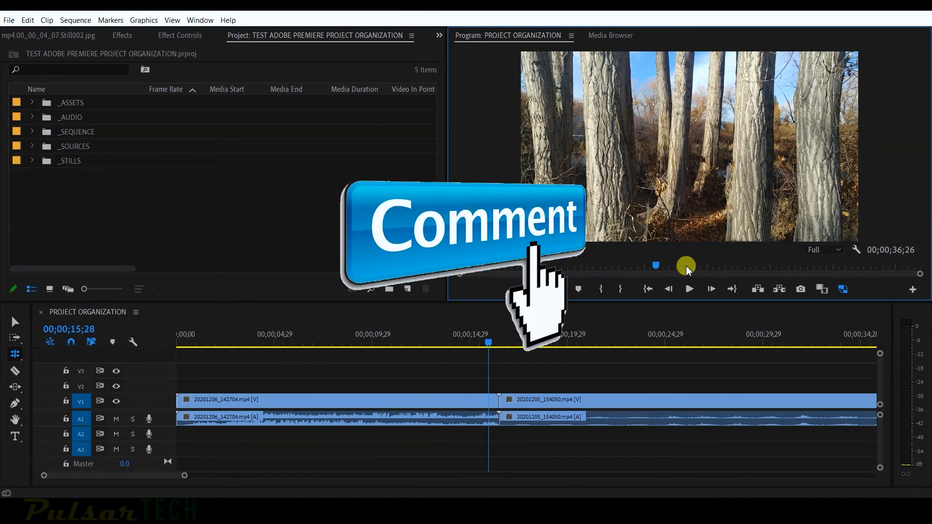
Step: Scrub forward, mute audio track A1 and play into the lake sunset clip
{"action": "left_click_drag", "start_coordinate": [683, 266], "coordinate": [727, 264]}
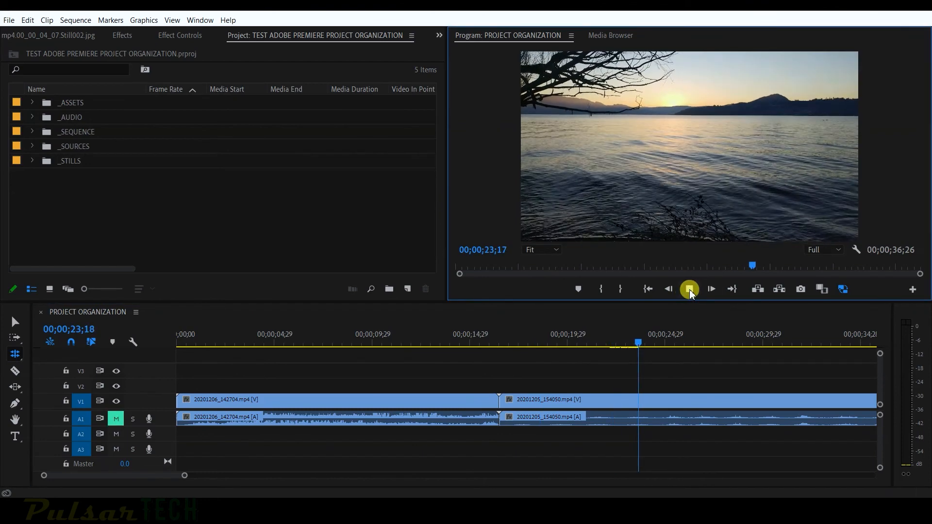
{"action": "left_click", "coordinate": [689, 290]}
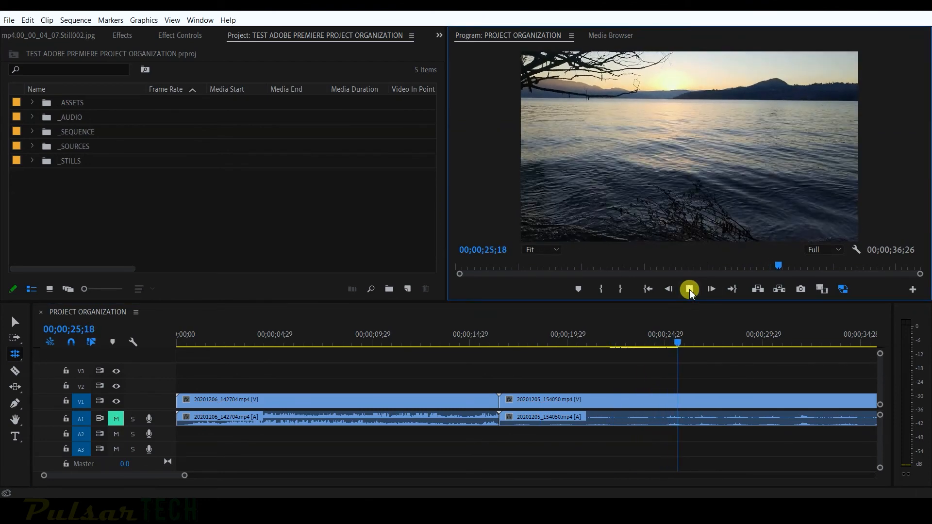
{"action": "left_click", "coordinate": [711, 290]}
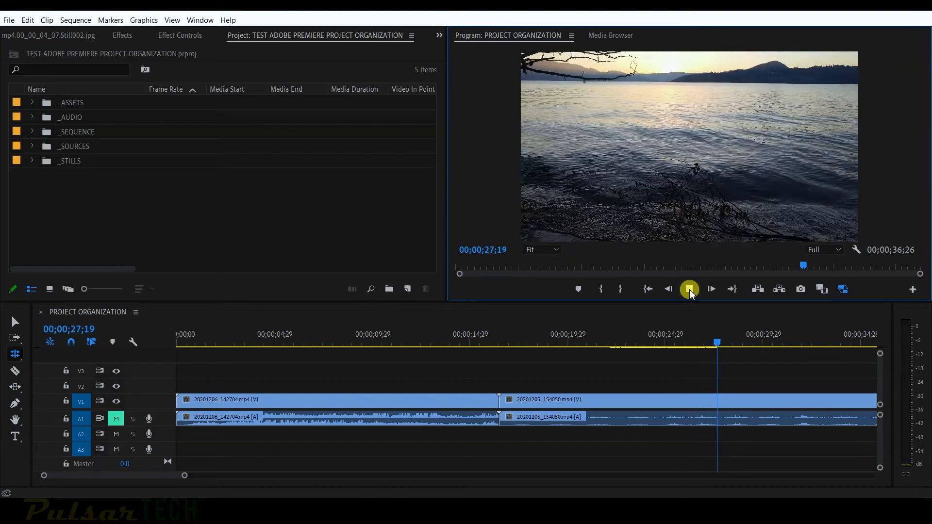
{"action": "left_click", "coordinate": [689, 289]}
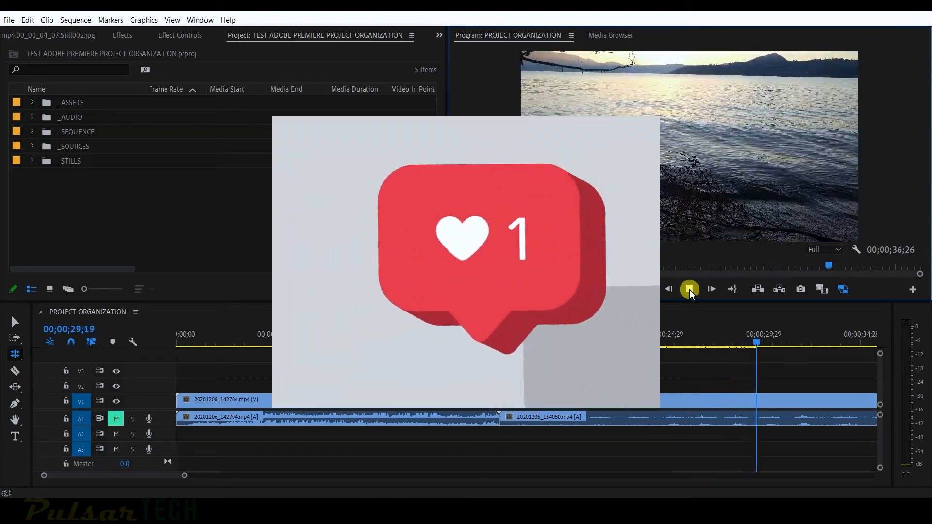